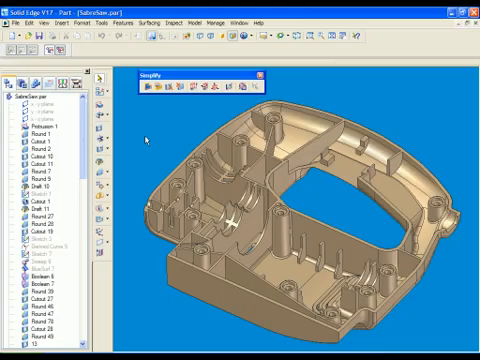
Step: Cancel the Open File dialog and return to the Solid Edge start screen
scroll(down, 3)
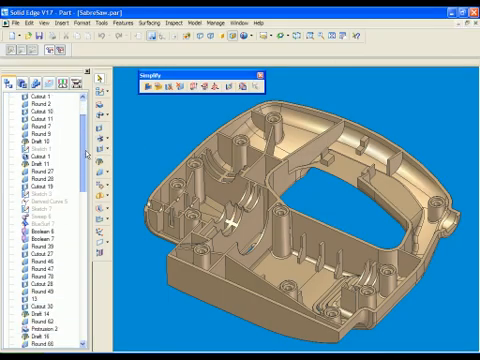
scroll(down, 3)
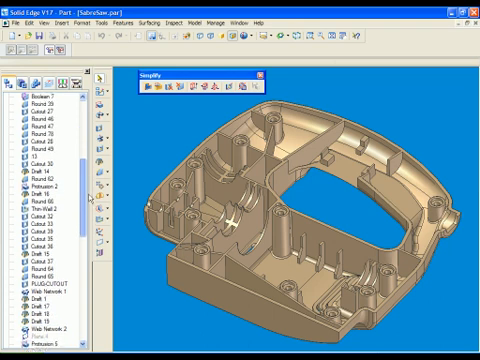
scroll(down, 3)
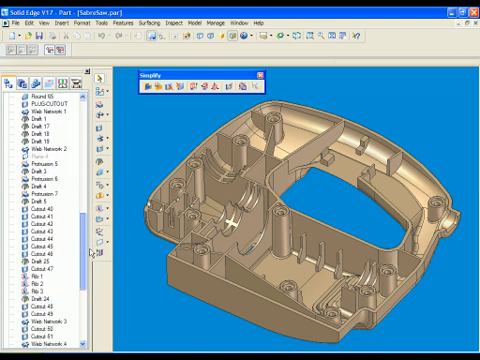
scroll(down, 3)
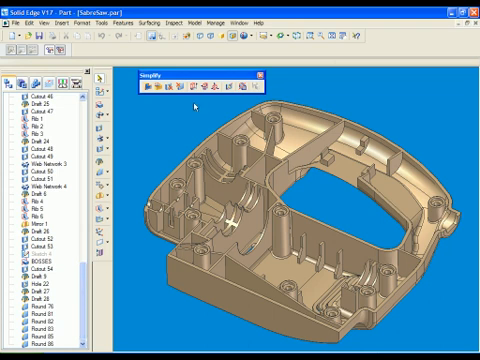
click(180, 24)
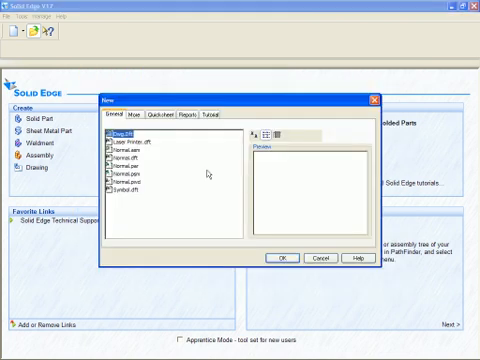
click(280, 258)
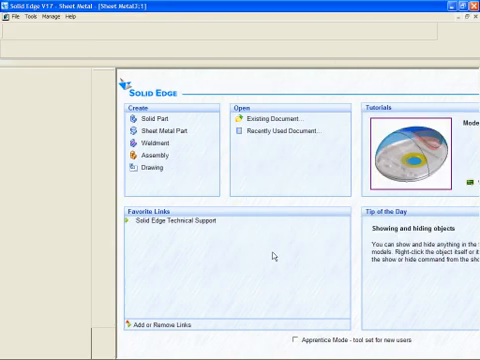